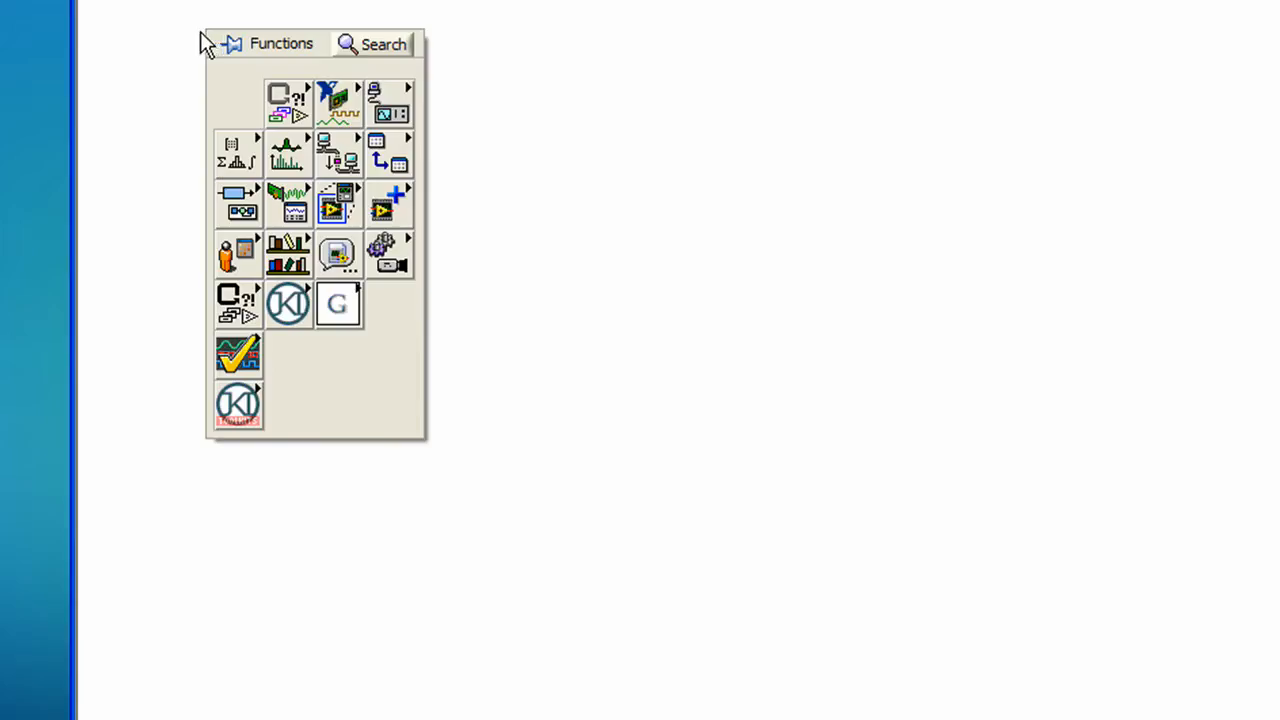
Step: Browse the Programming subpalette of the Functions palette on the CORE block diagram
left_click(287, 103)
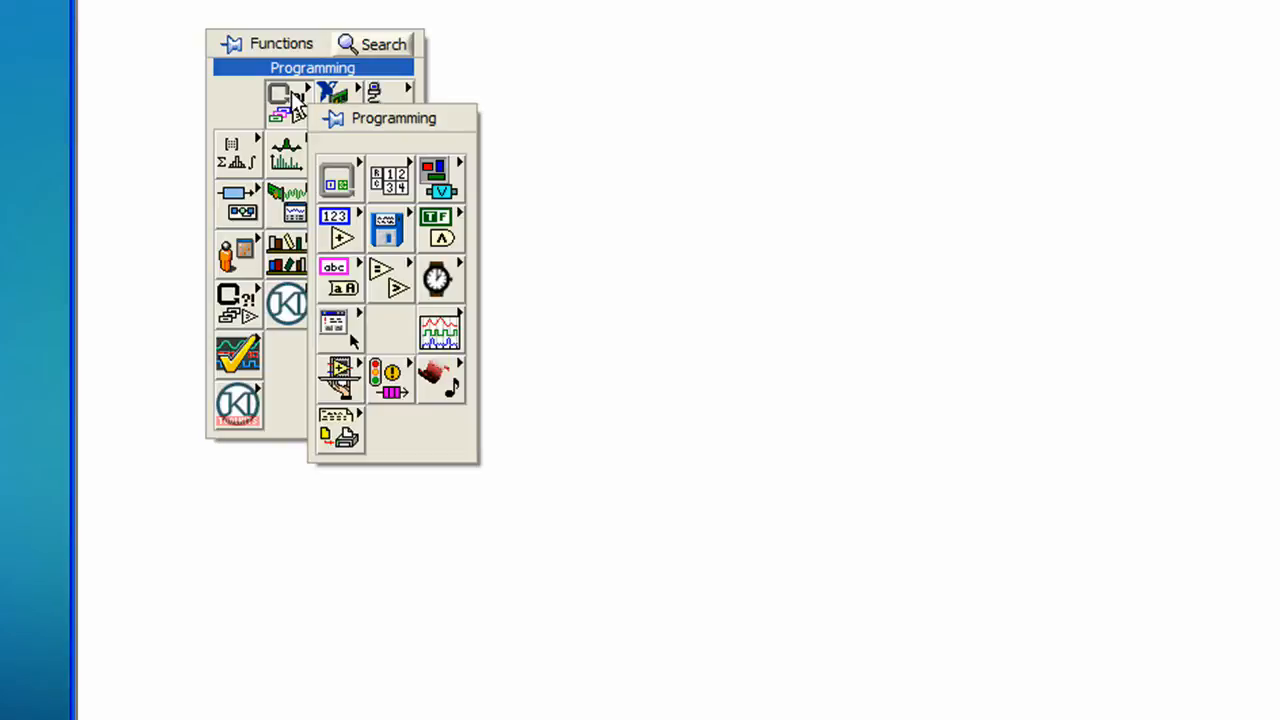
left_click(340, 320)
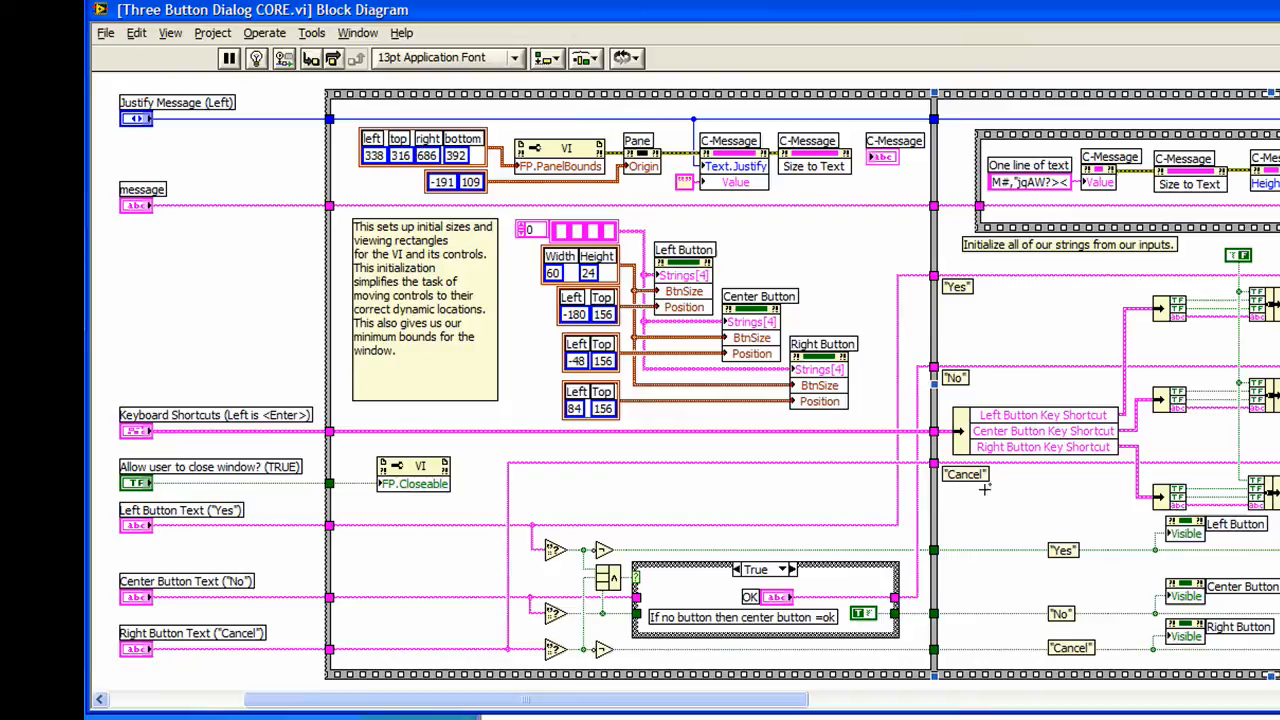
mouse_move(757, 708)
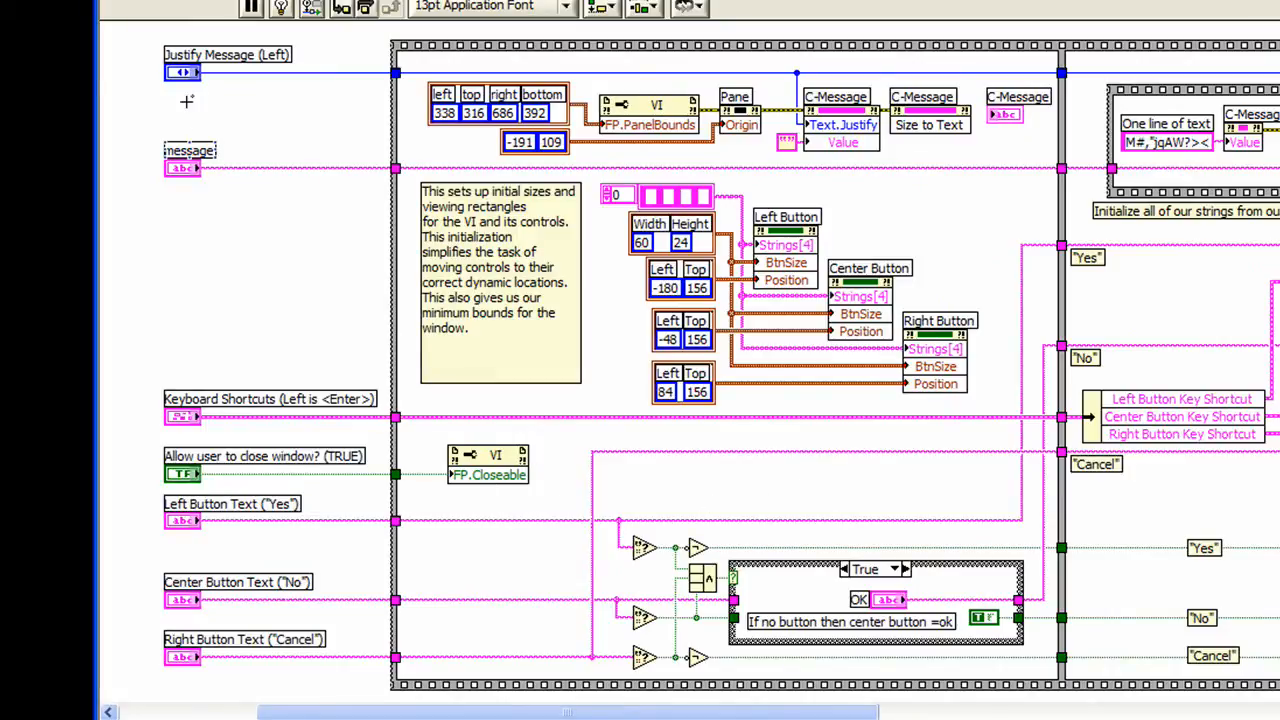
mouse_move(330, 430)
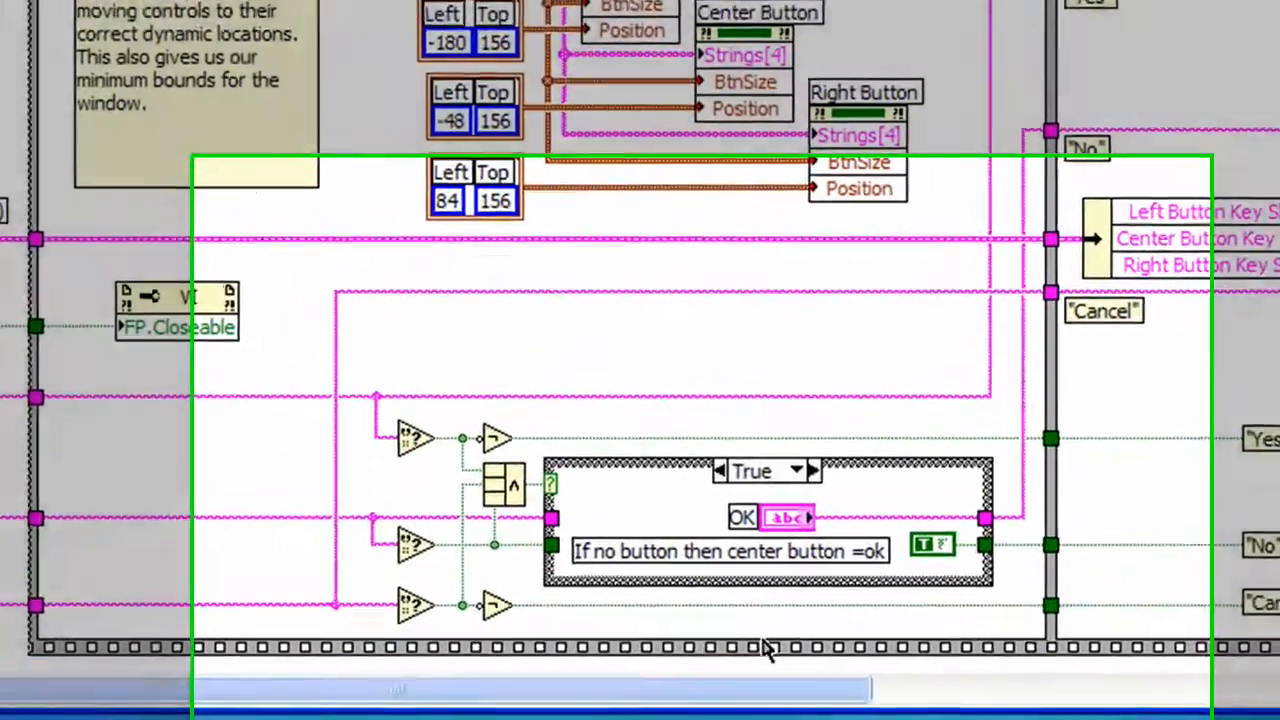
Step: Scroll the CORE diagram down to the initialization frame and OK-default case structure
scroll("down", 3)
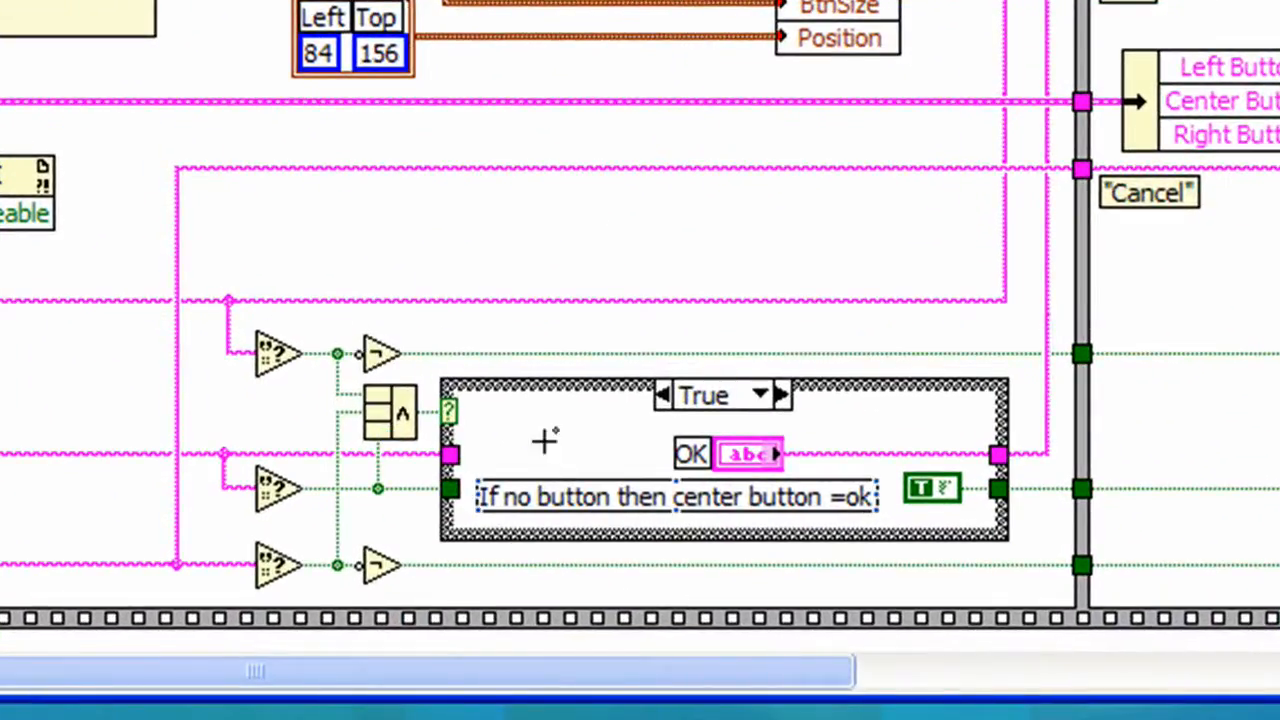
mouse_move(515, 475)
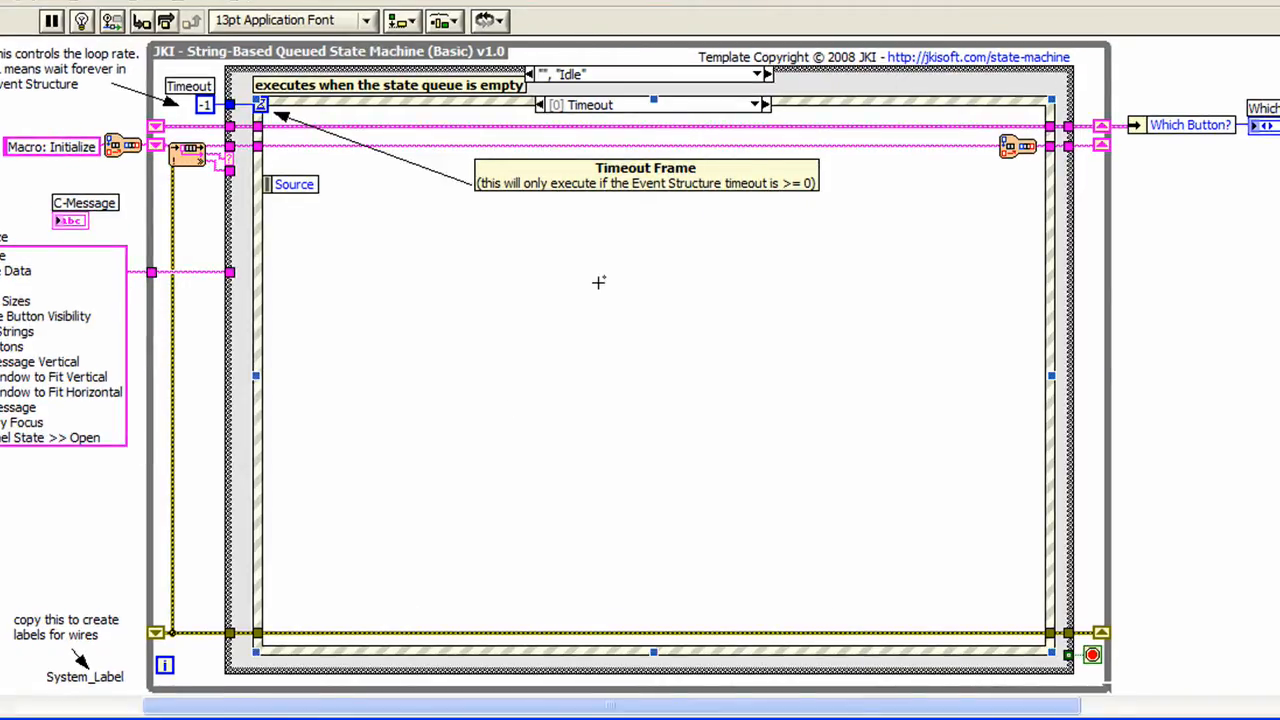
Step: List the JKI state machine's Core, Data, Macro and UI states from the case selector
left_click(765, 104)
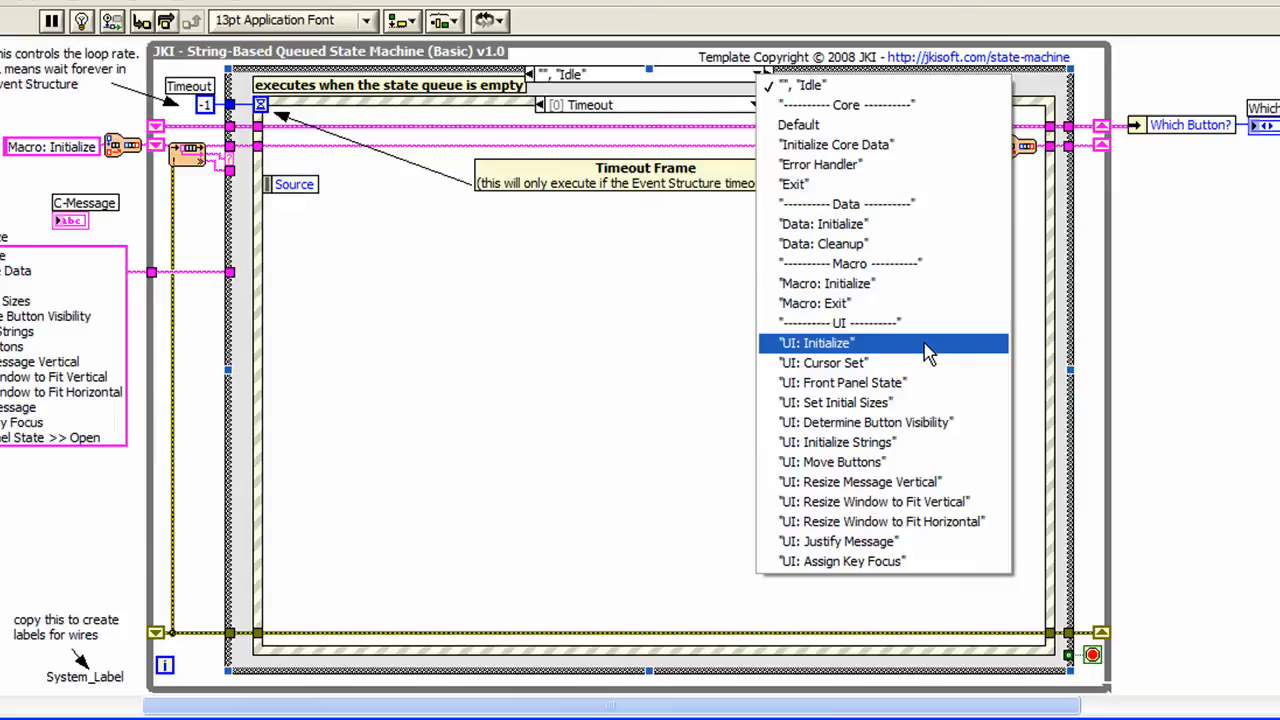
mouse_move(930, 388)
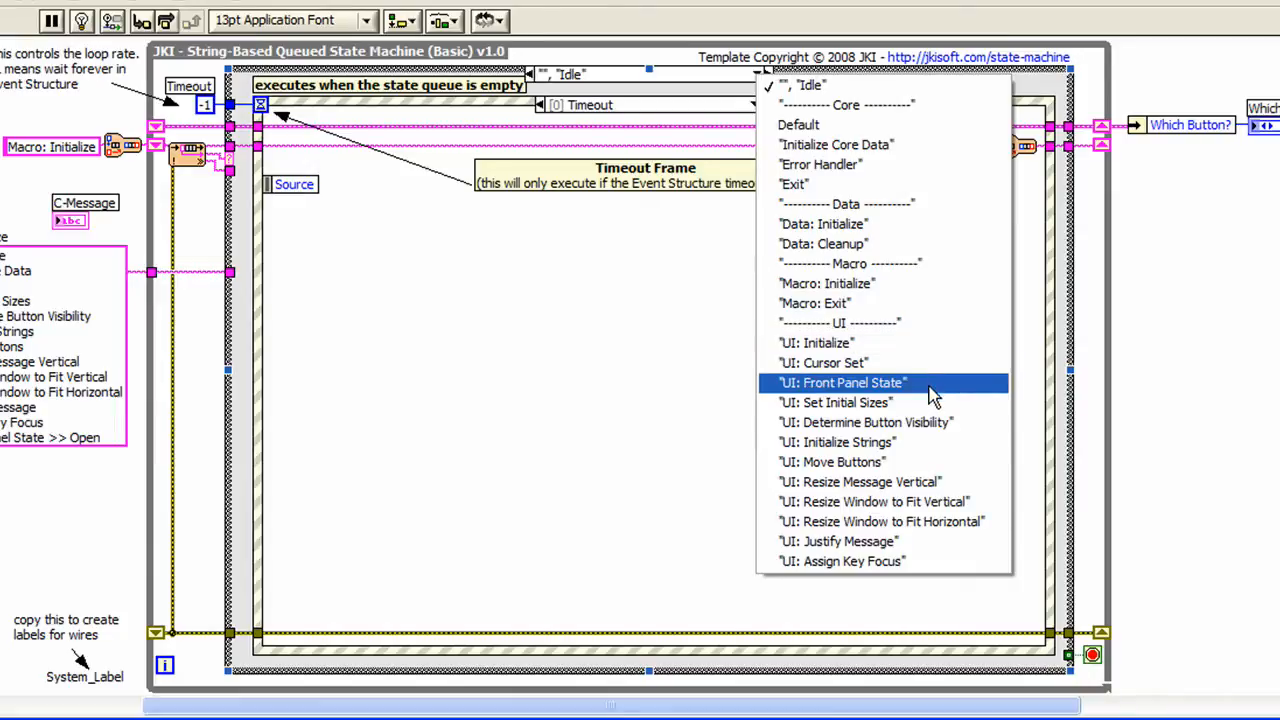
Step: Return to the CORE diagram and scroll down to the initial panel and button sizes frame
left_click(835, 402)
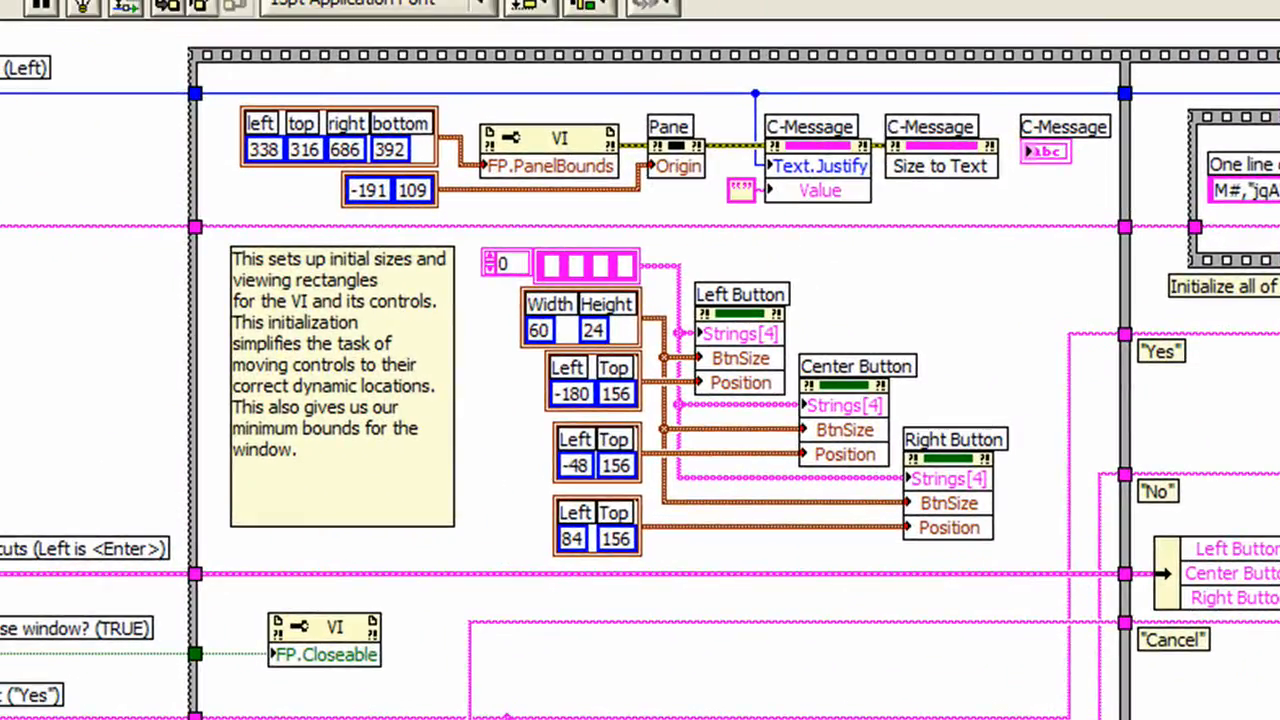
scroll("down", 3)
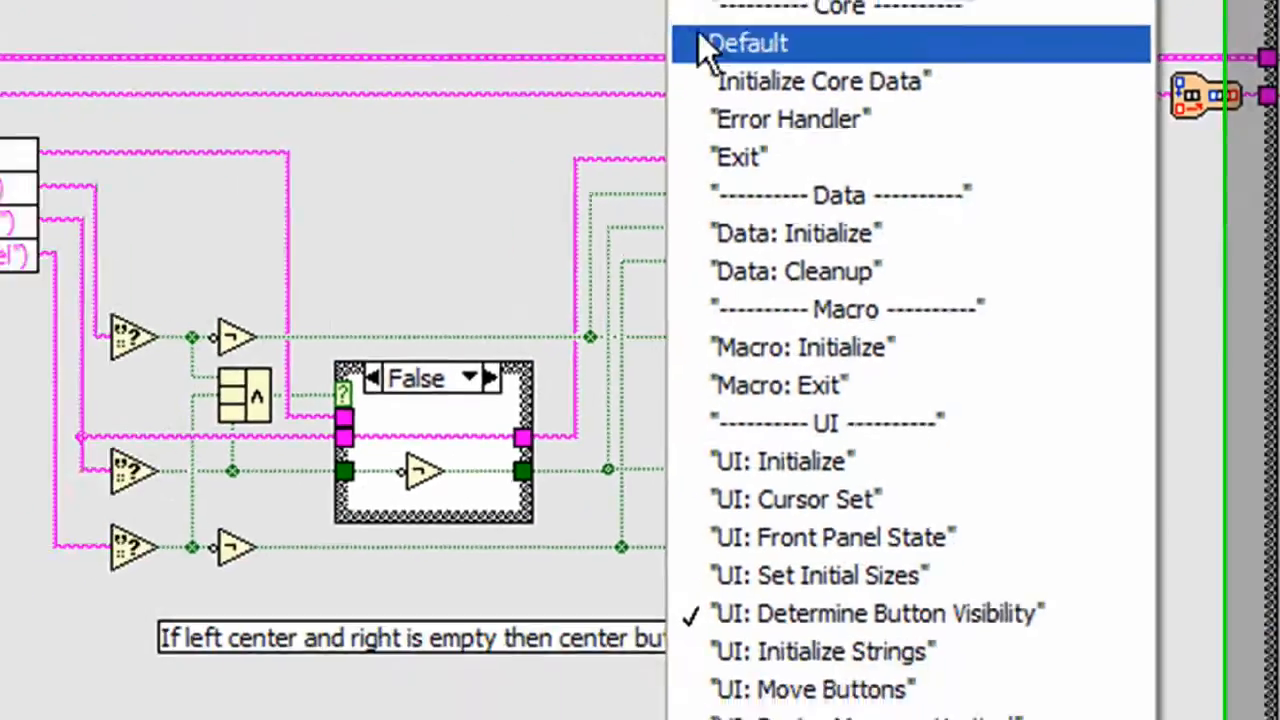
Step: Show the "UI: Initialize Strings" case in the state machine
left_click(818, 650)
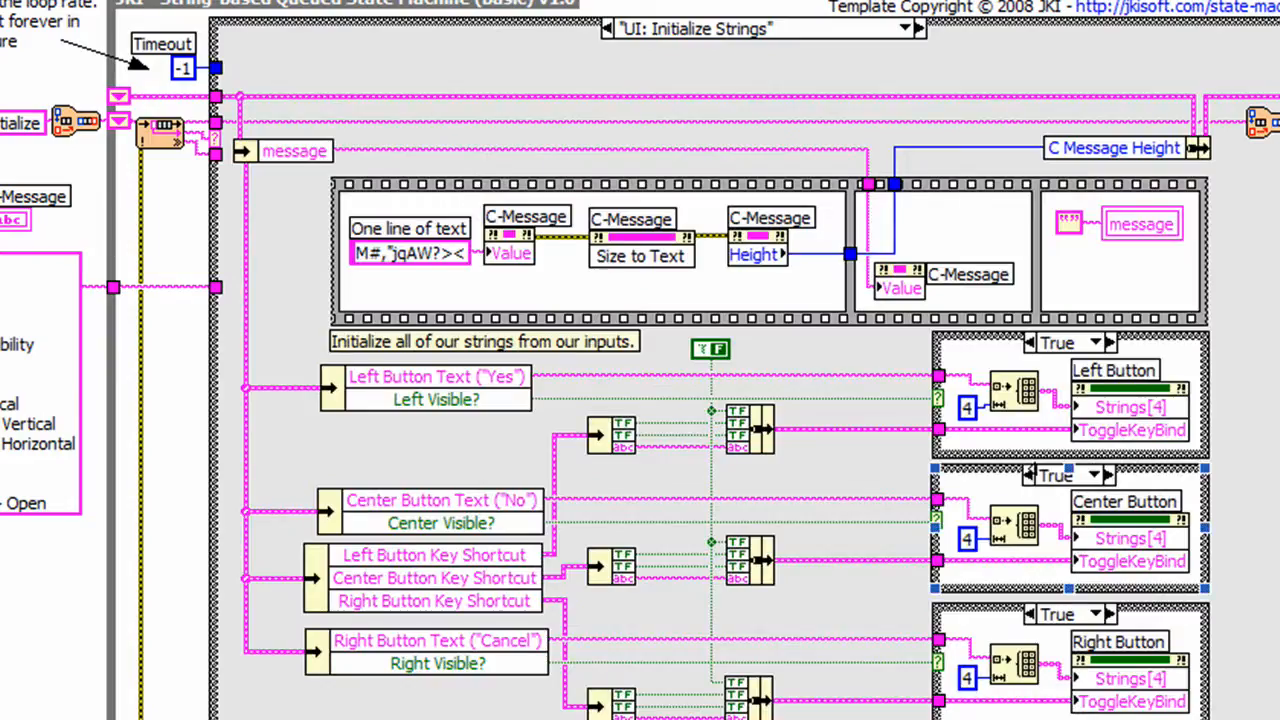
mouse_move(438, 418)
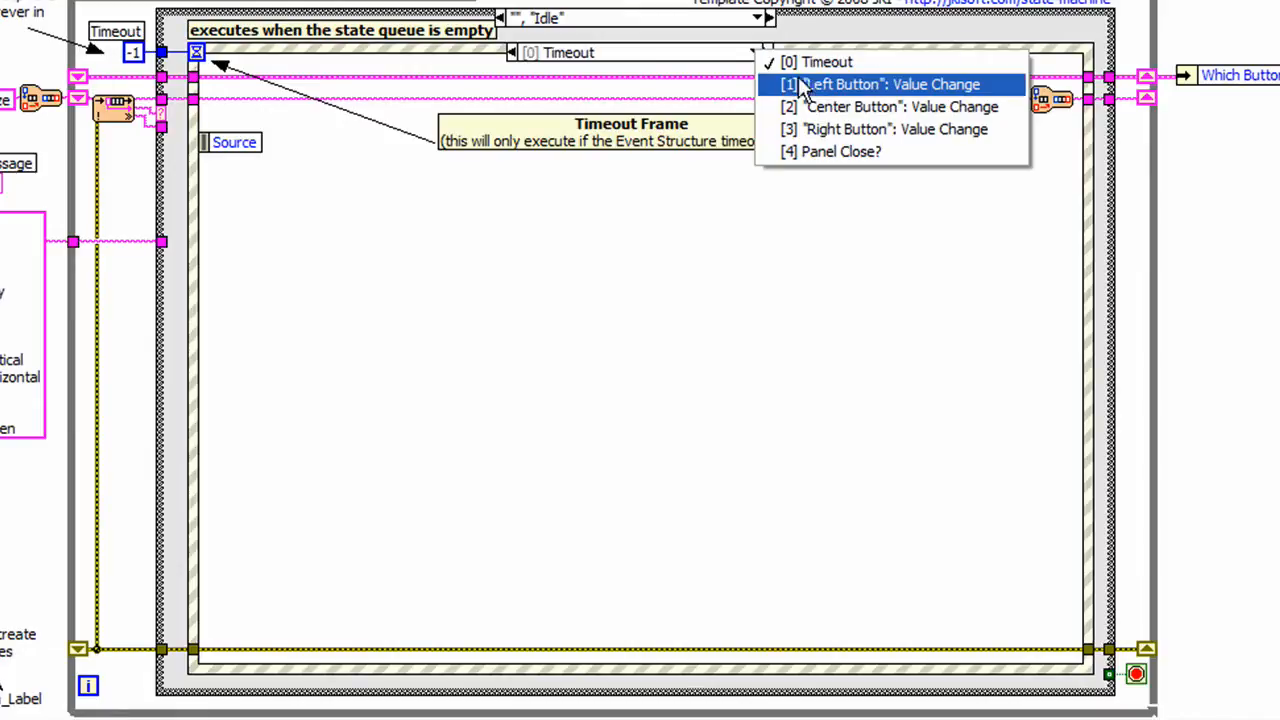
mouse_move(850, 107)
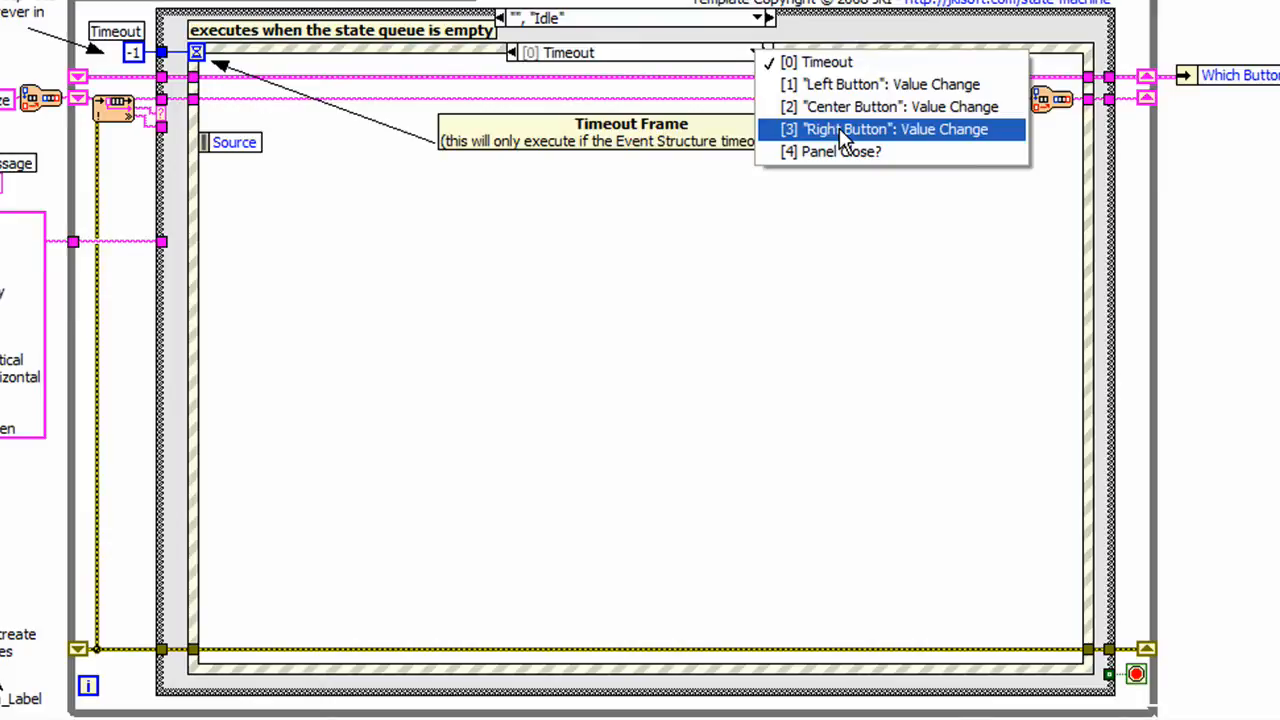
mouse_move(866, 107)
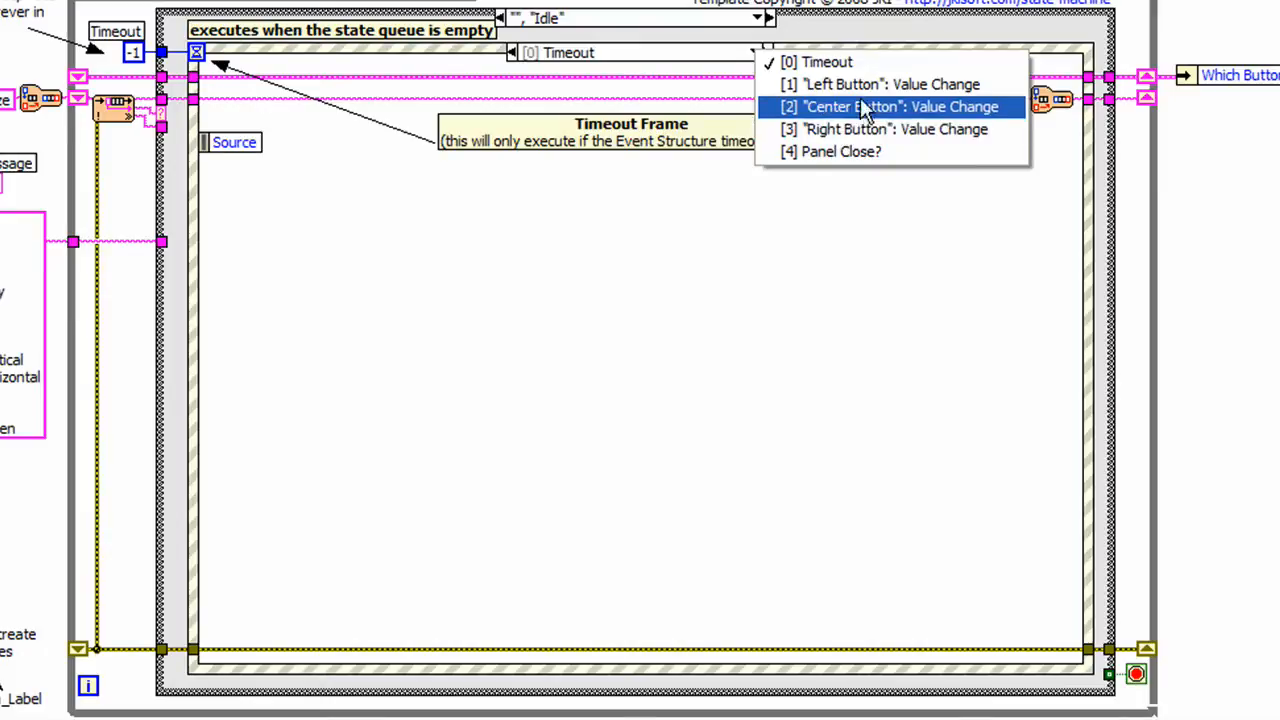
Step: Show the event structure's "Left Button": Value Change case
left_click(891, 84)
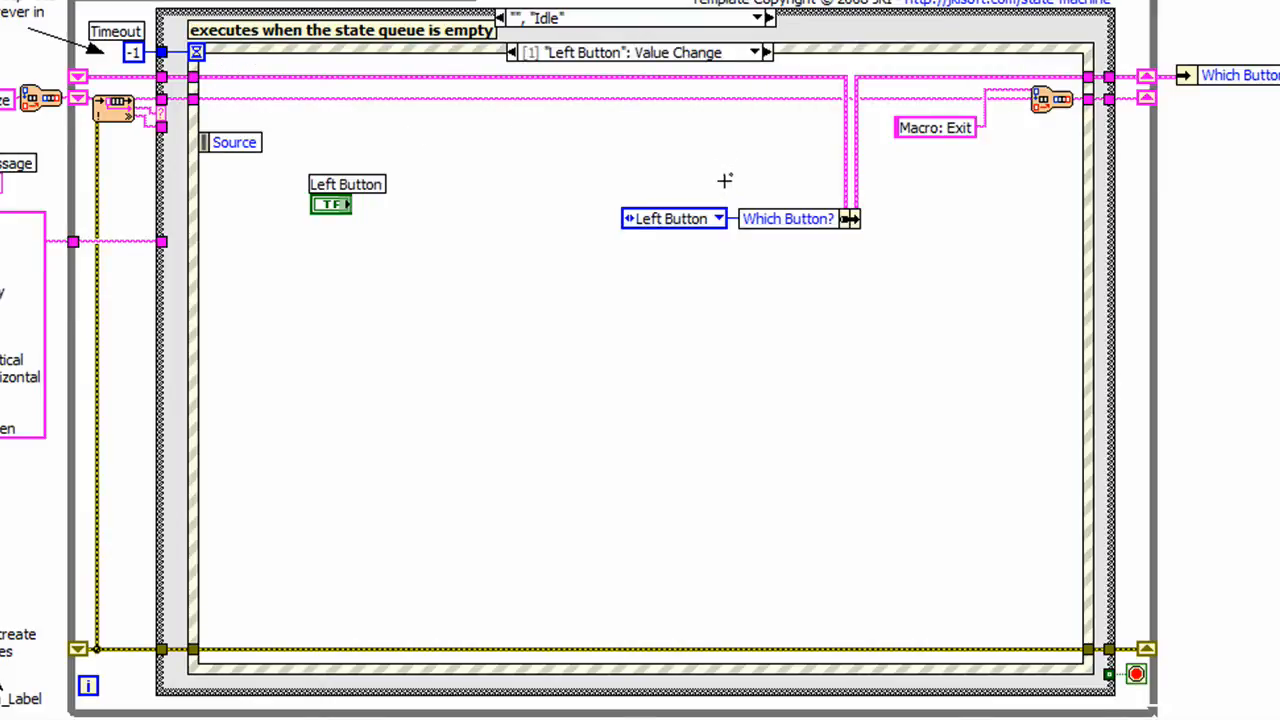
left_click(673, 218)
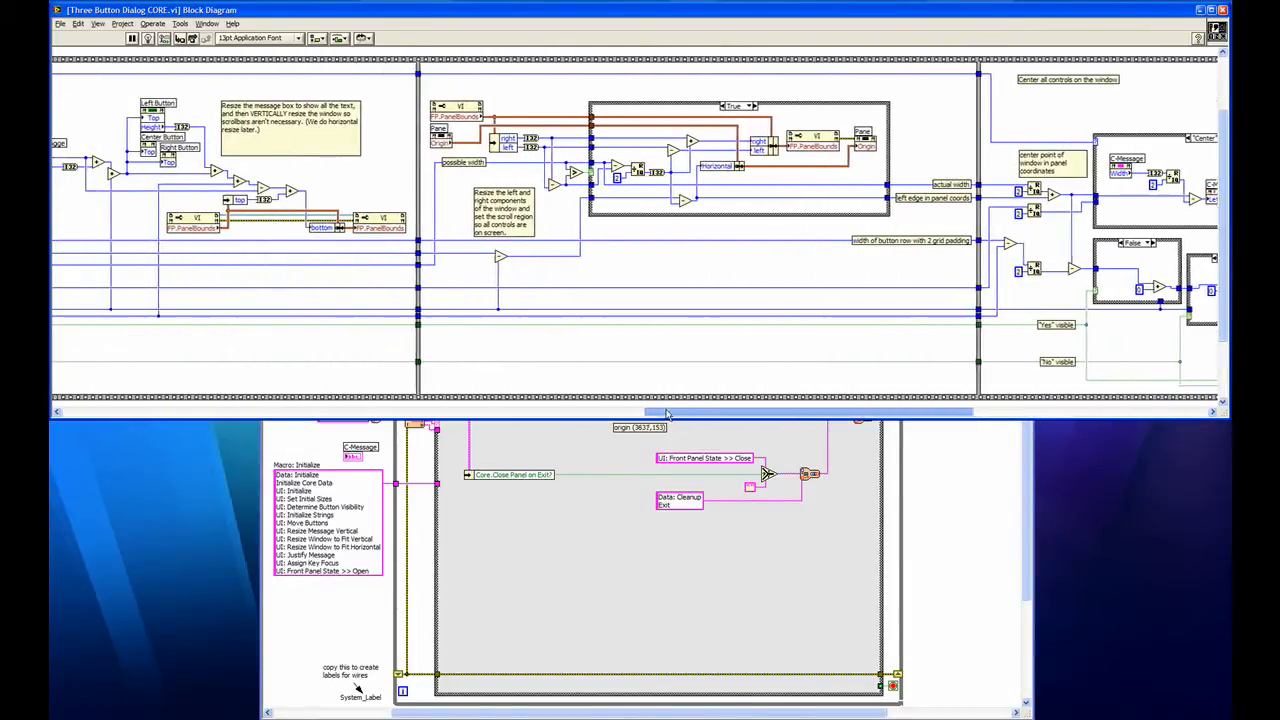
Step: Drag the CORE window aside to view the Macro: Initialize state list up close
left_click_drag(668, 412, 467, 410)
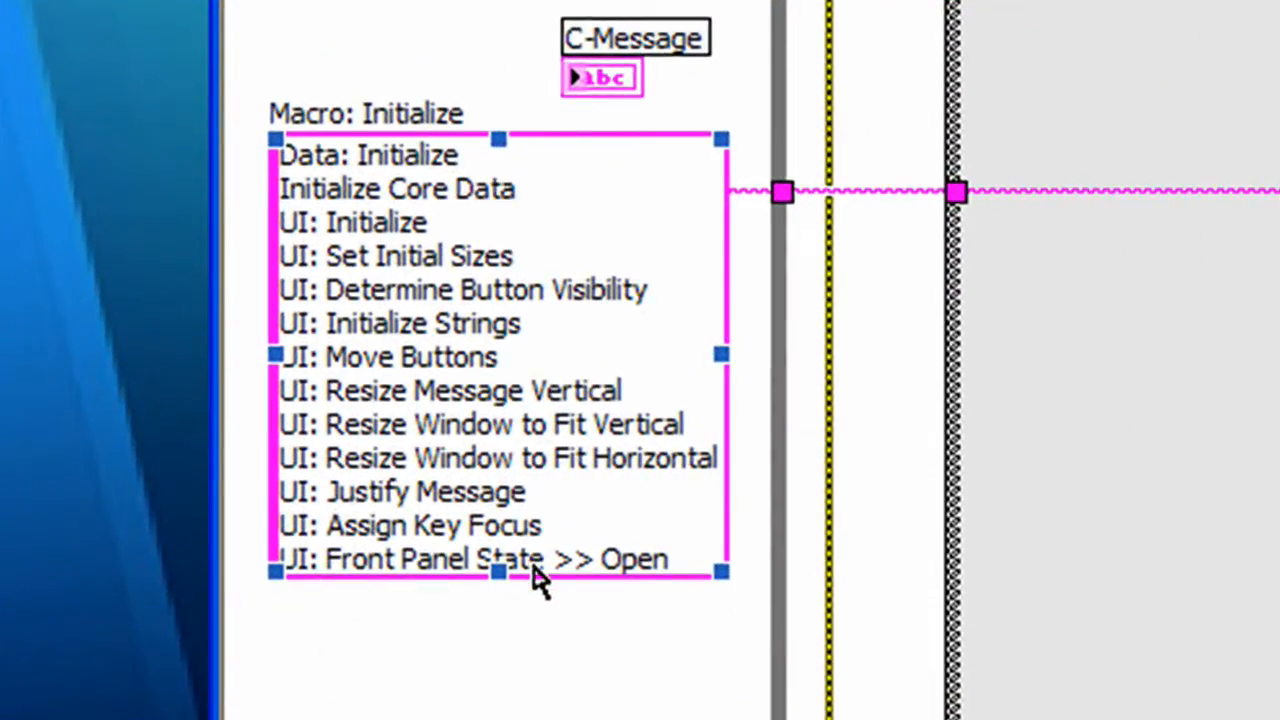
mouse_move(535, 460)
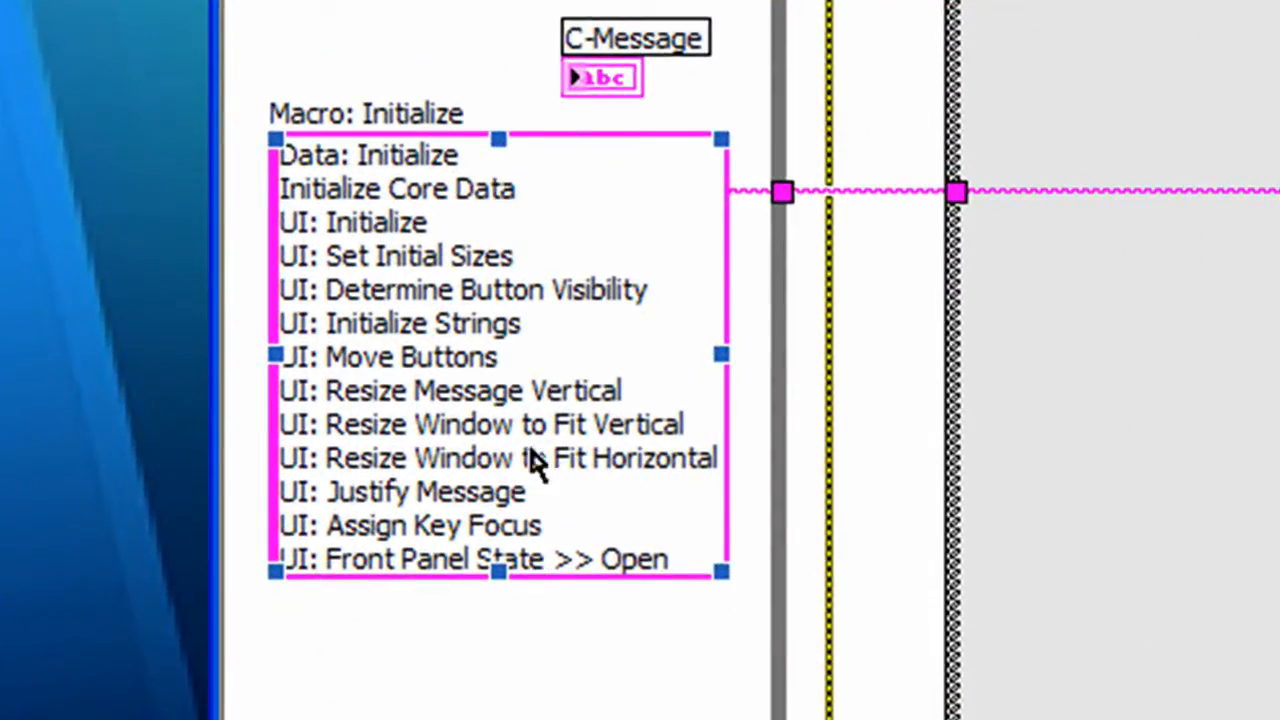